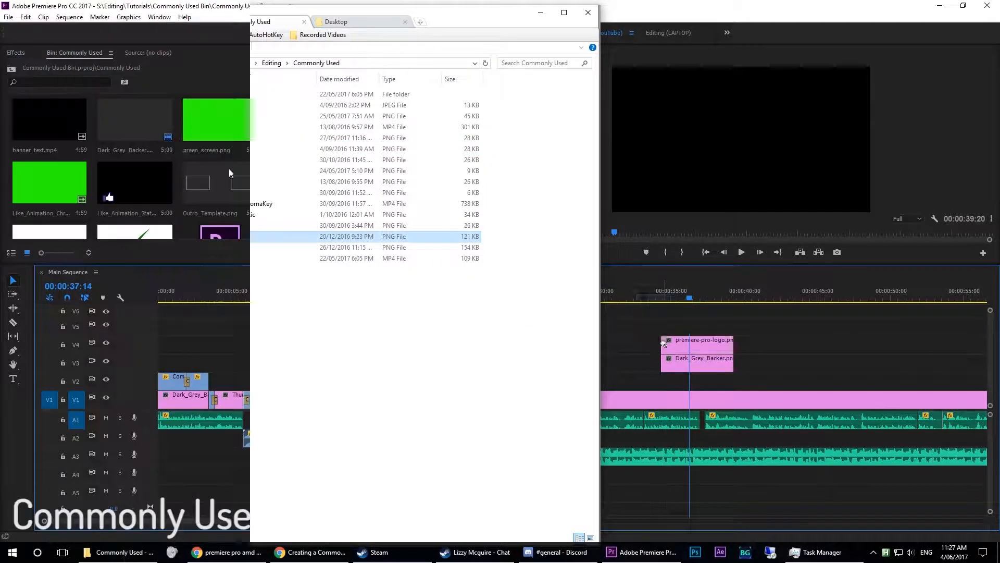
Bring Premiere Pro forward to its Start screen listing the recent Template projects.
{"action": "left_click", "coordinate": [586, 12]}
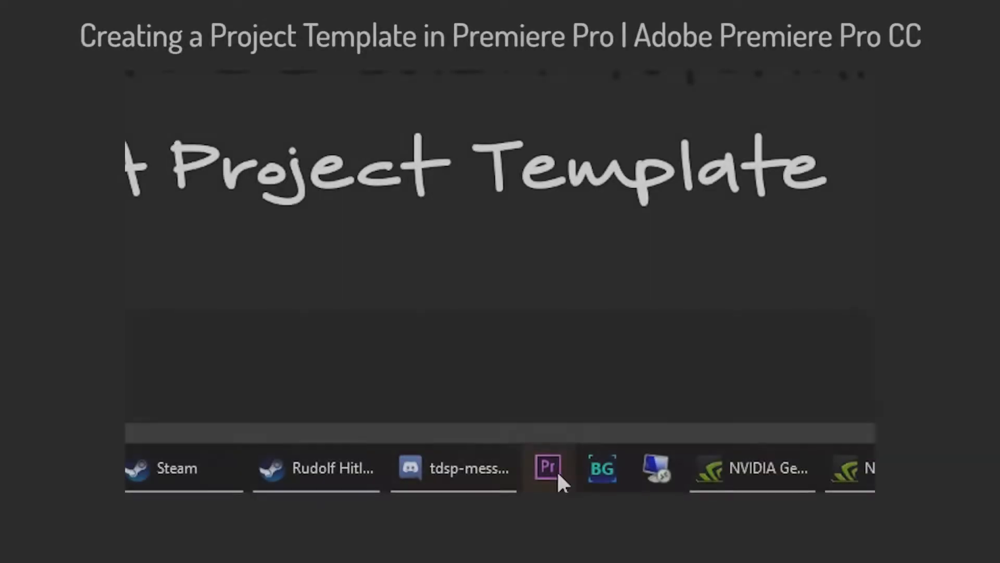
{"action": "left_click", "coordinate": [546, 468]}
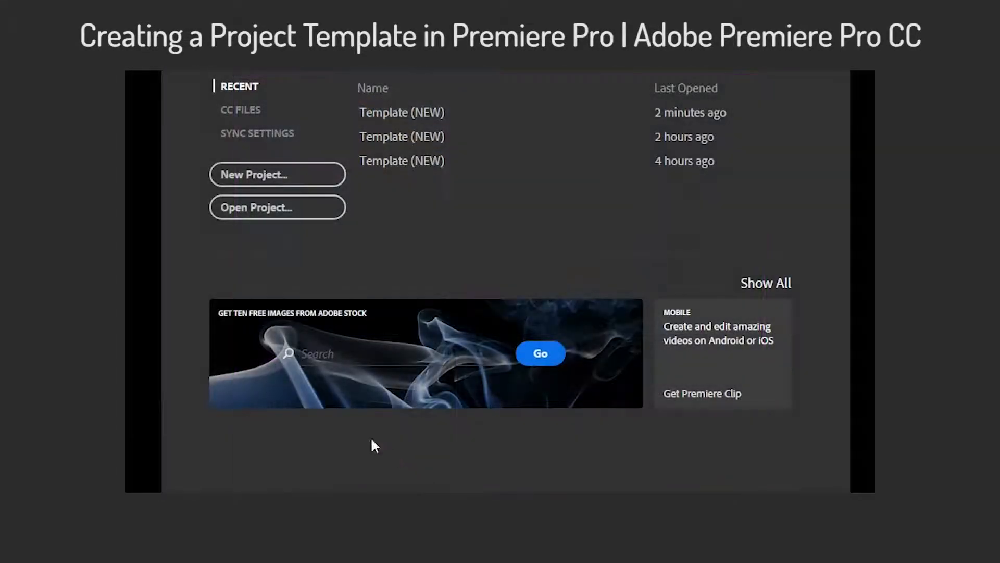
{"action": "left_click", "coordinate": [278, 174]}
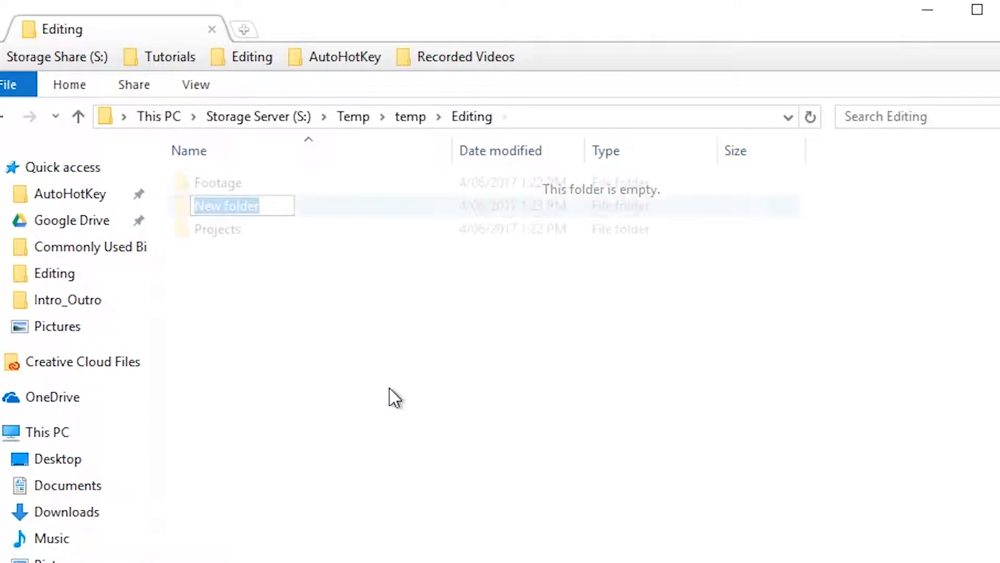
Name the new folder in Editing 'Commonly Used'.
{"action": "type", "text": "Commonly Us"}
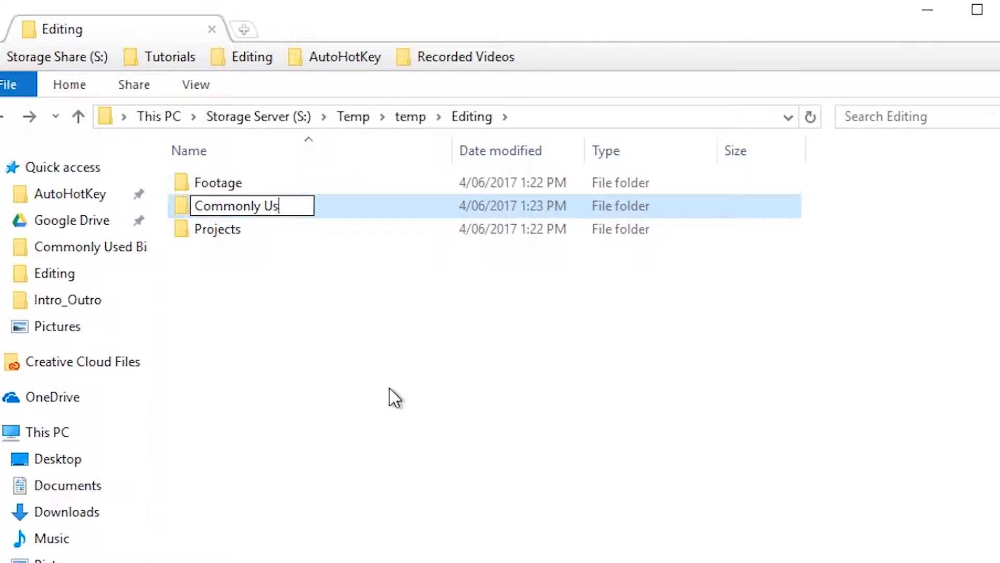
{"action": "key", "text": "Enter"}
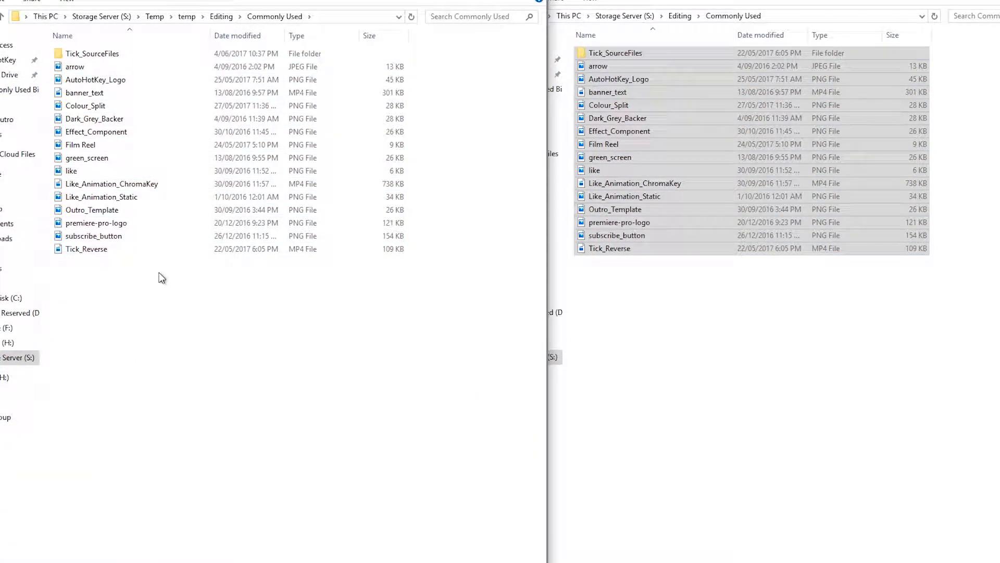
Import the Commonly Used folder as a bin with its fifteen resources, including the tick clip.
{"action": "left_click", "coordinate": [561, 552]}
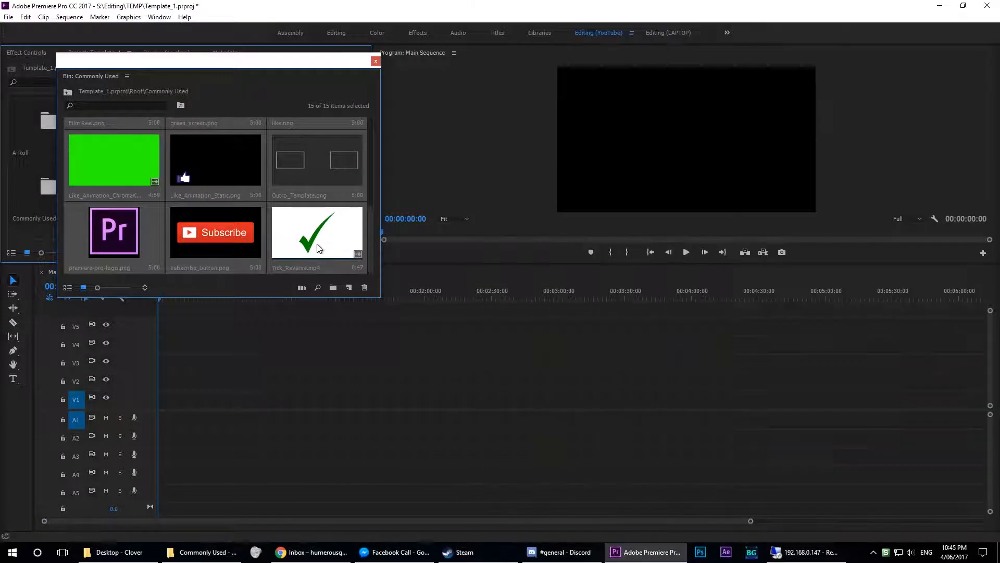
{"action": "left_click", "coordinate": [316, 232]}
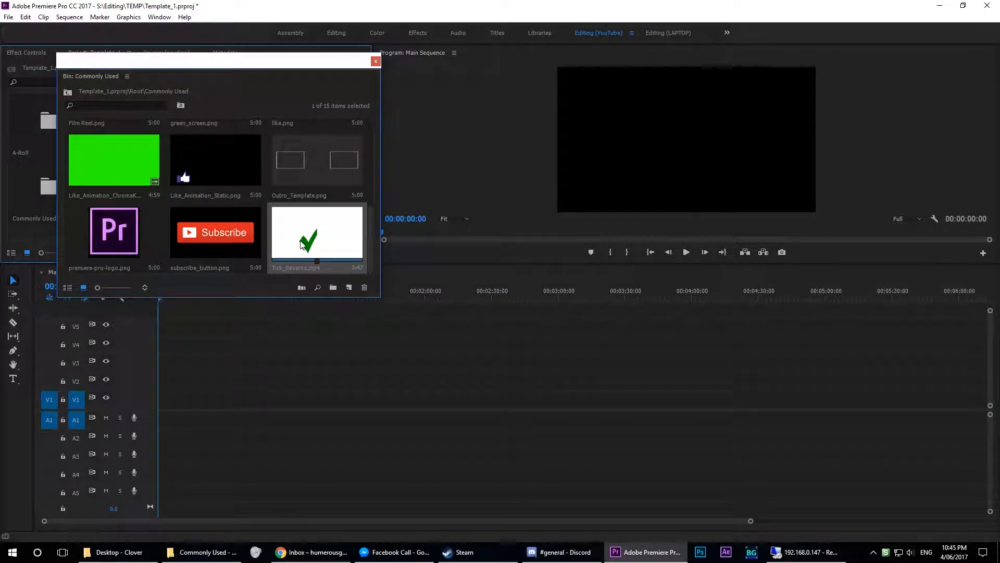
{"action": "left_click", "coordinate": [9, 16]}
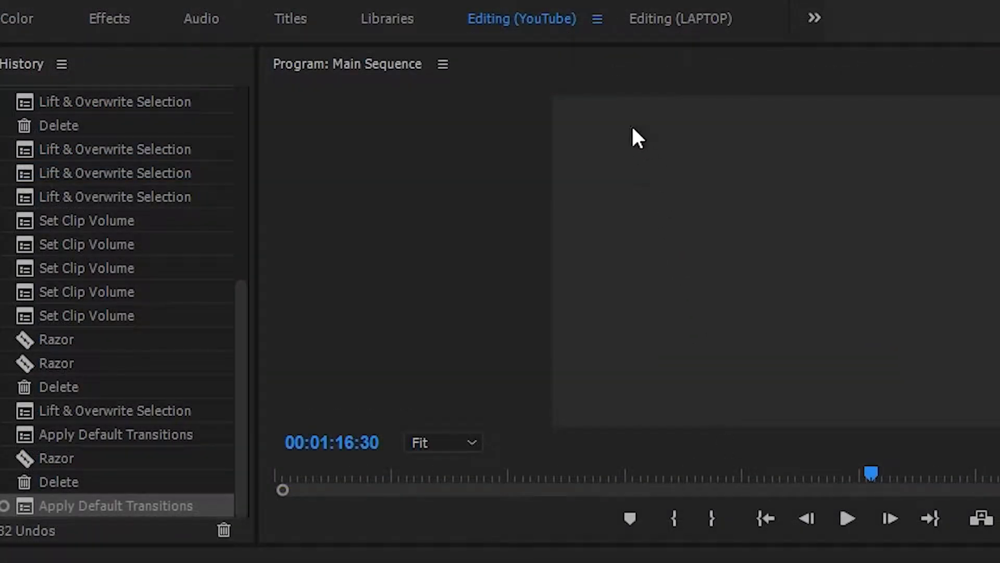
{"action": "left_click", "coordinate": [596, 17]}
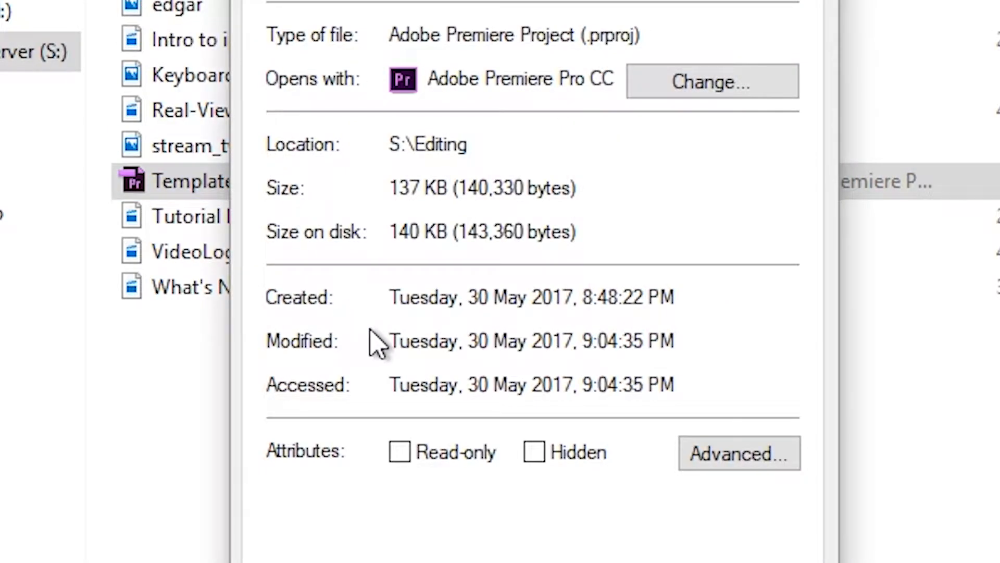
Mark the Template .prproj file as Read-only in its Properties.
{"action": "left_click", "coordinate": [400, 451]}
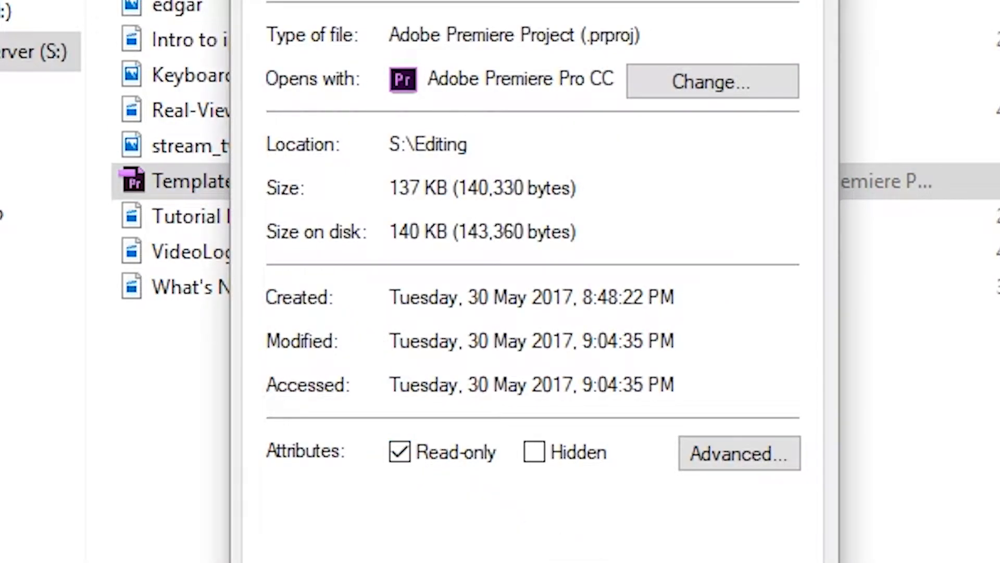